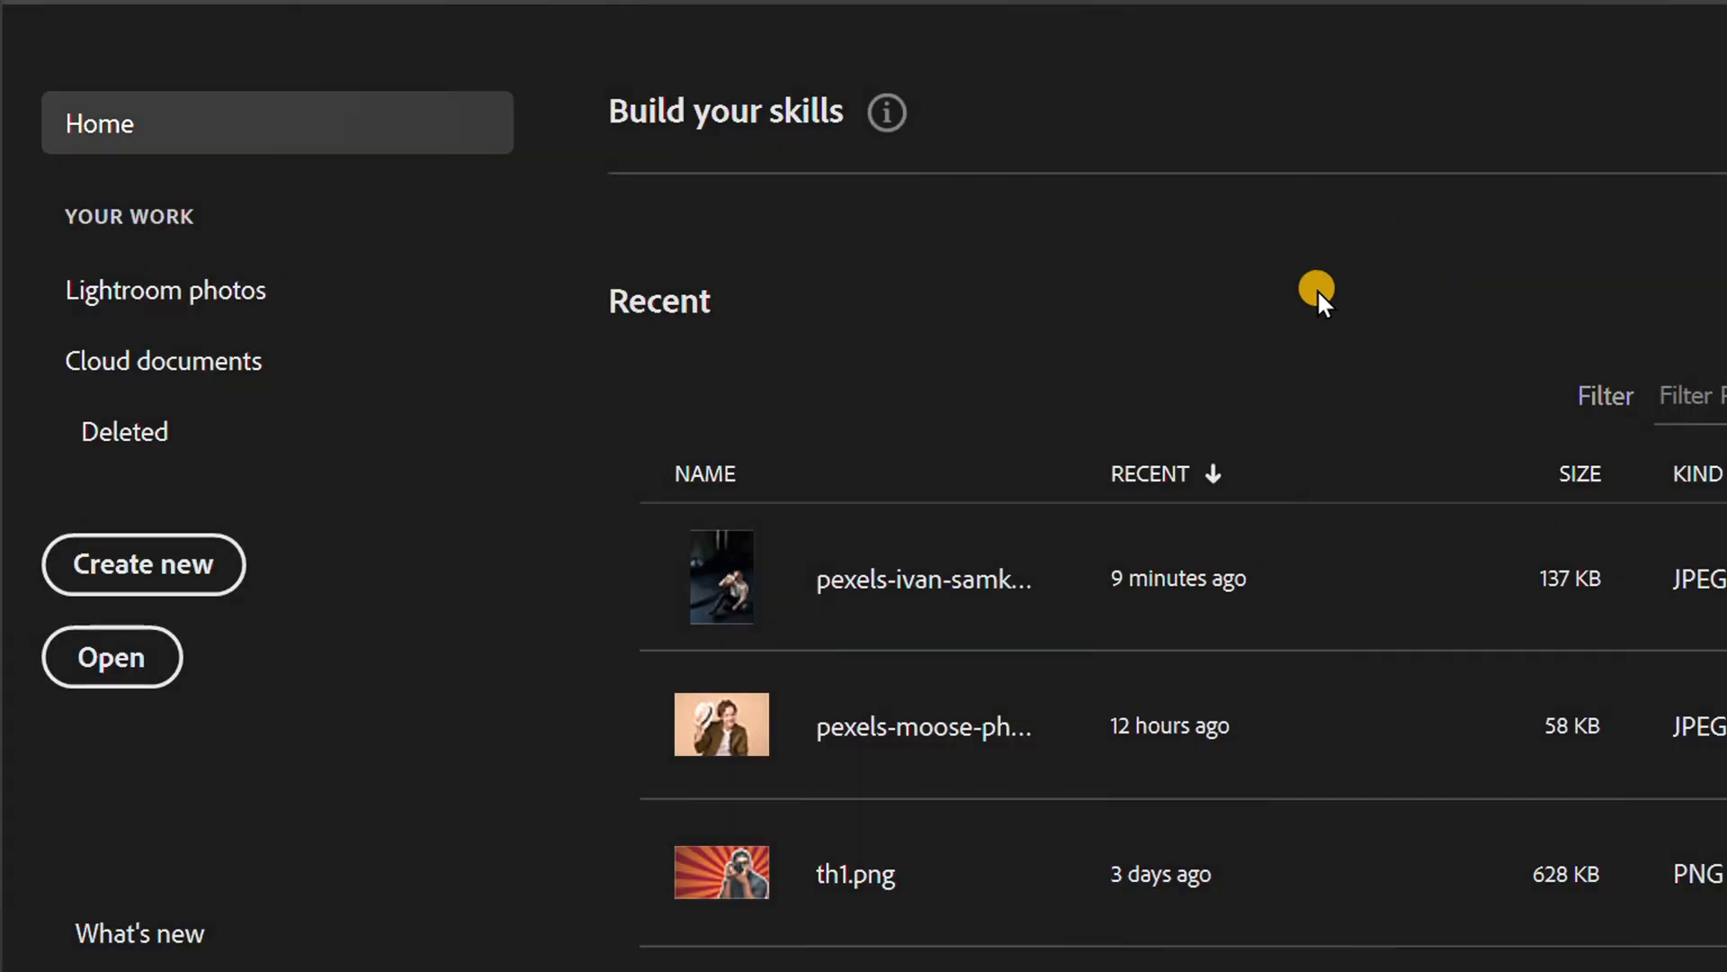
Open the LANDSCAPE photo from the Home screen.
click(110, 657)
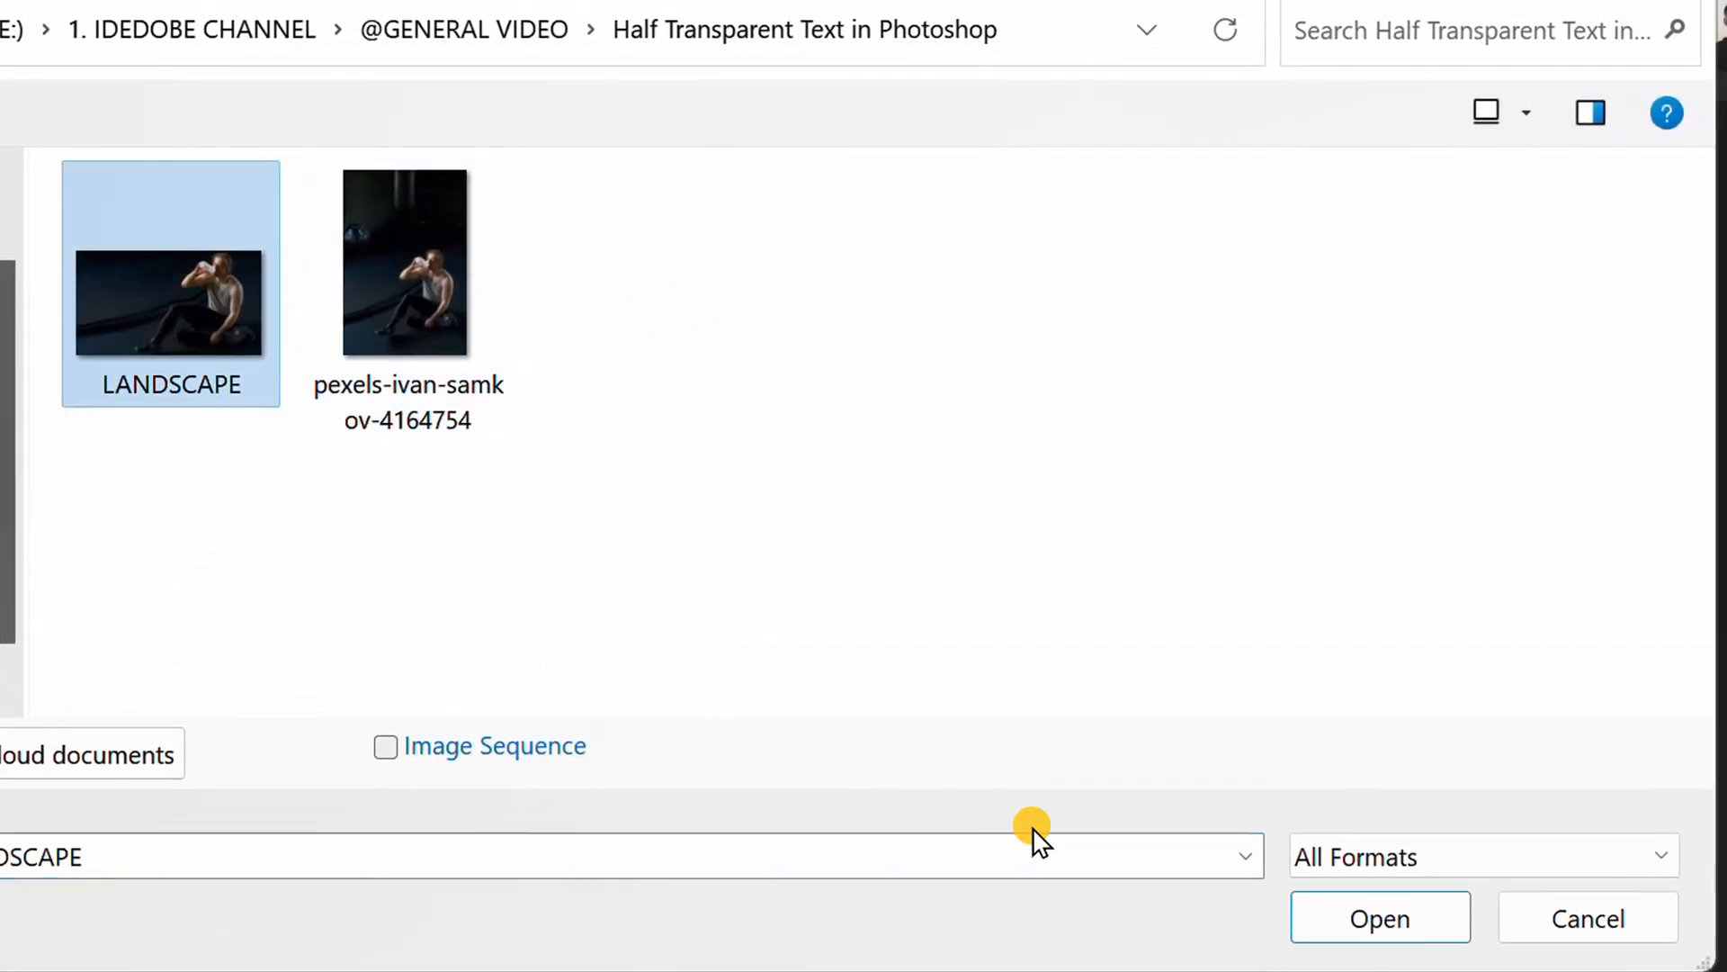
click(1378, 917)
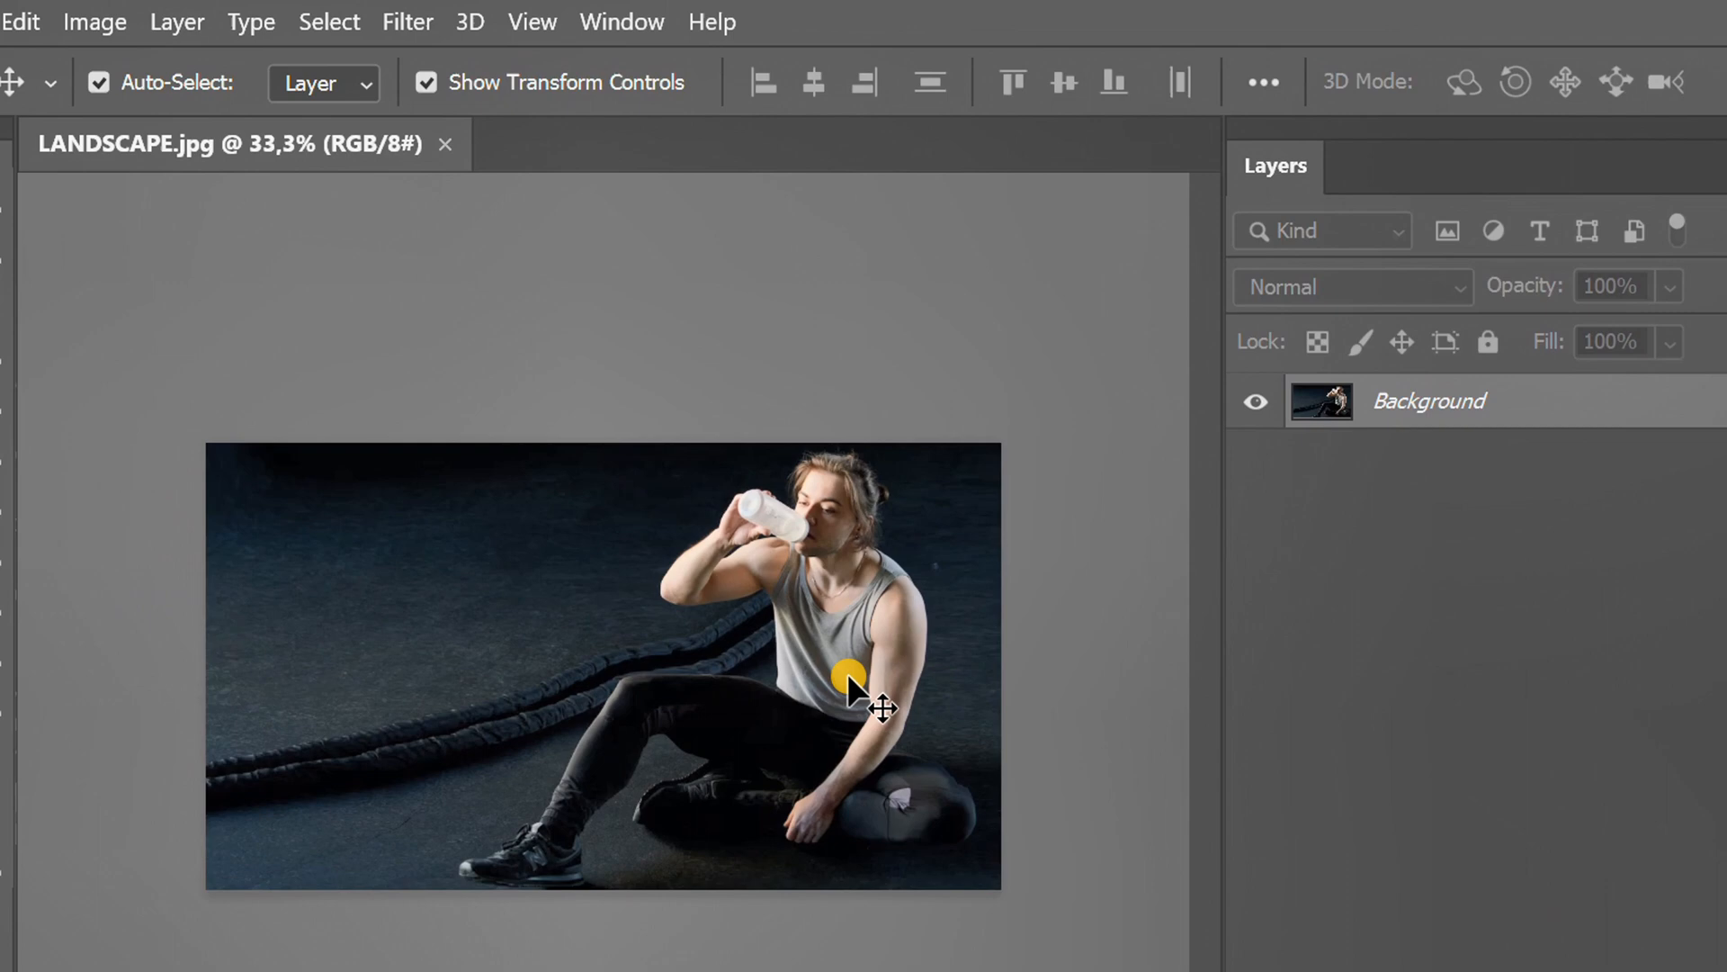
Select the man with Select > Subject, then toggle the transform controls off and on.
click(328, 21)
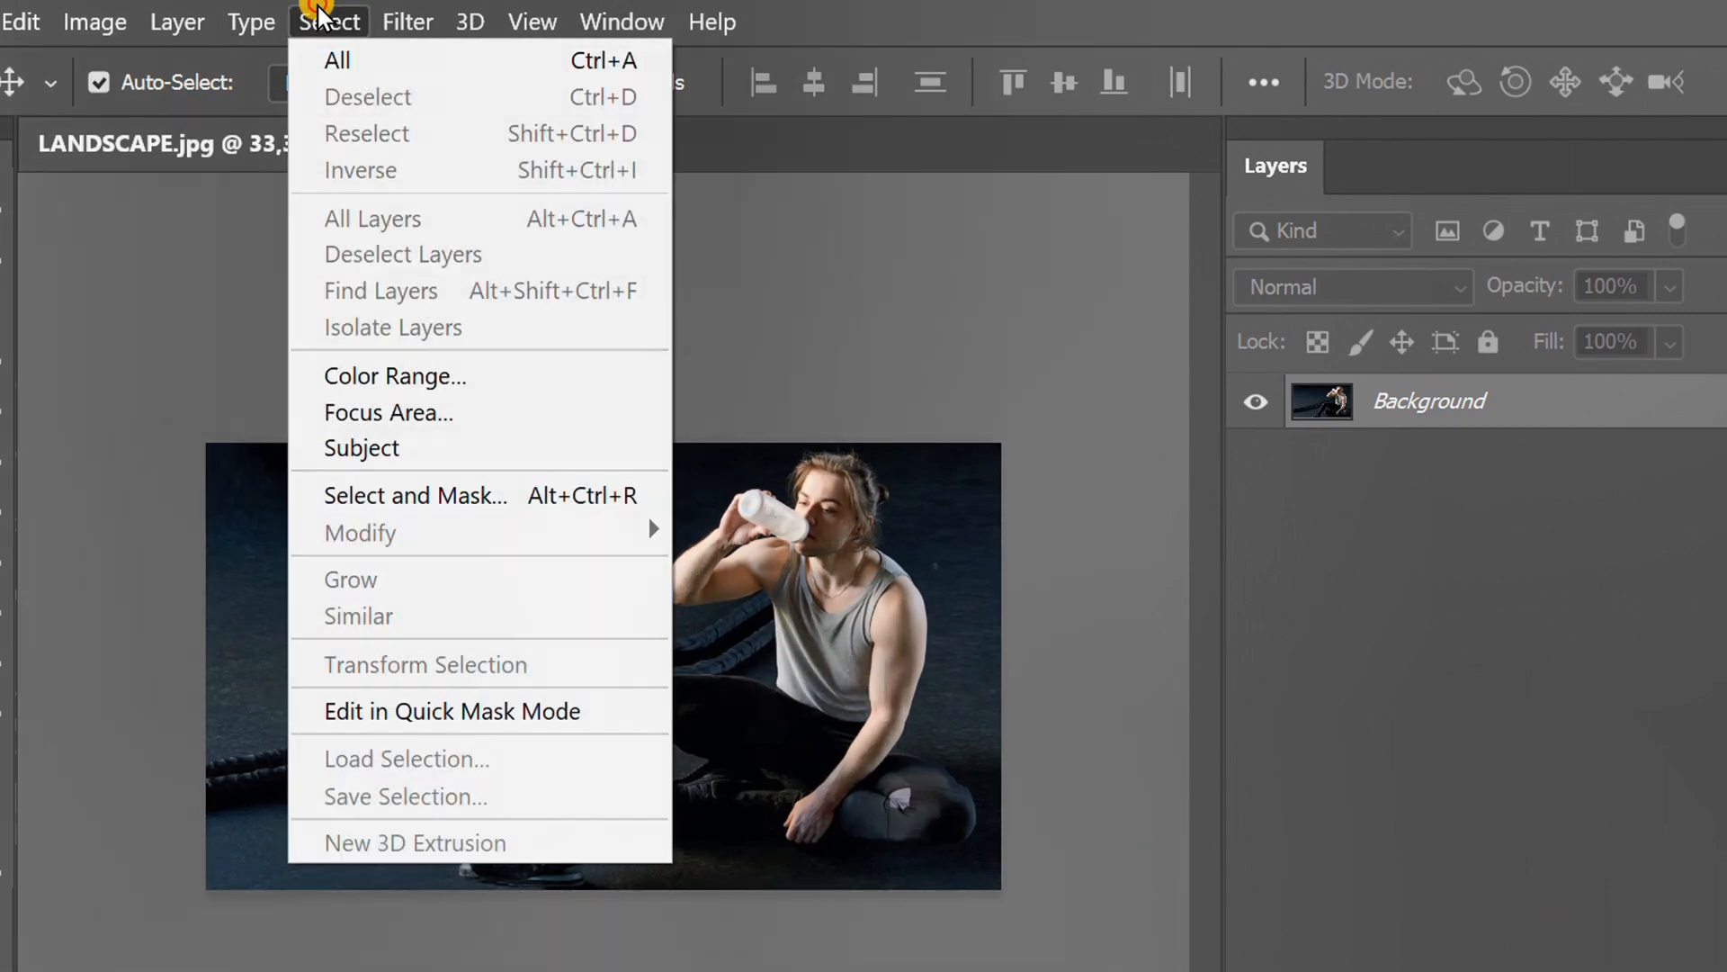
click(360, 447)
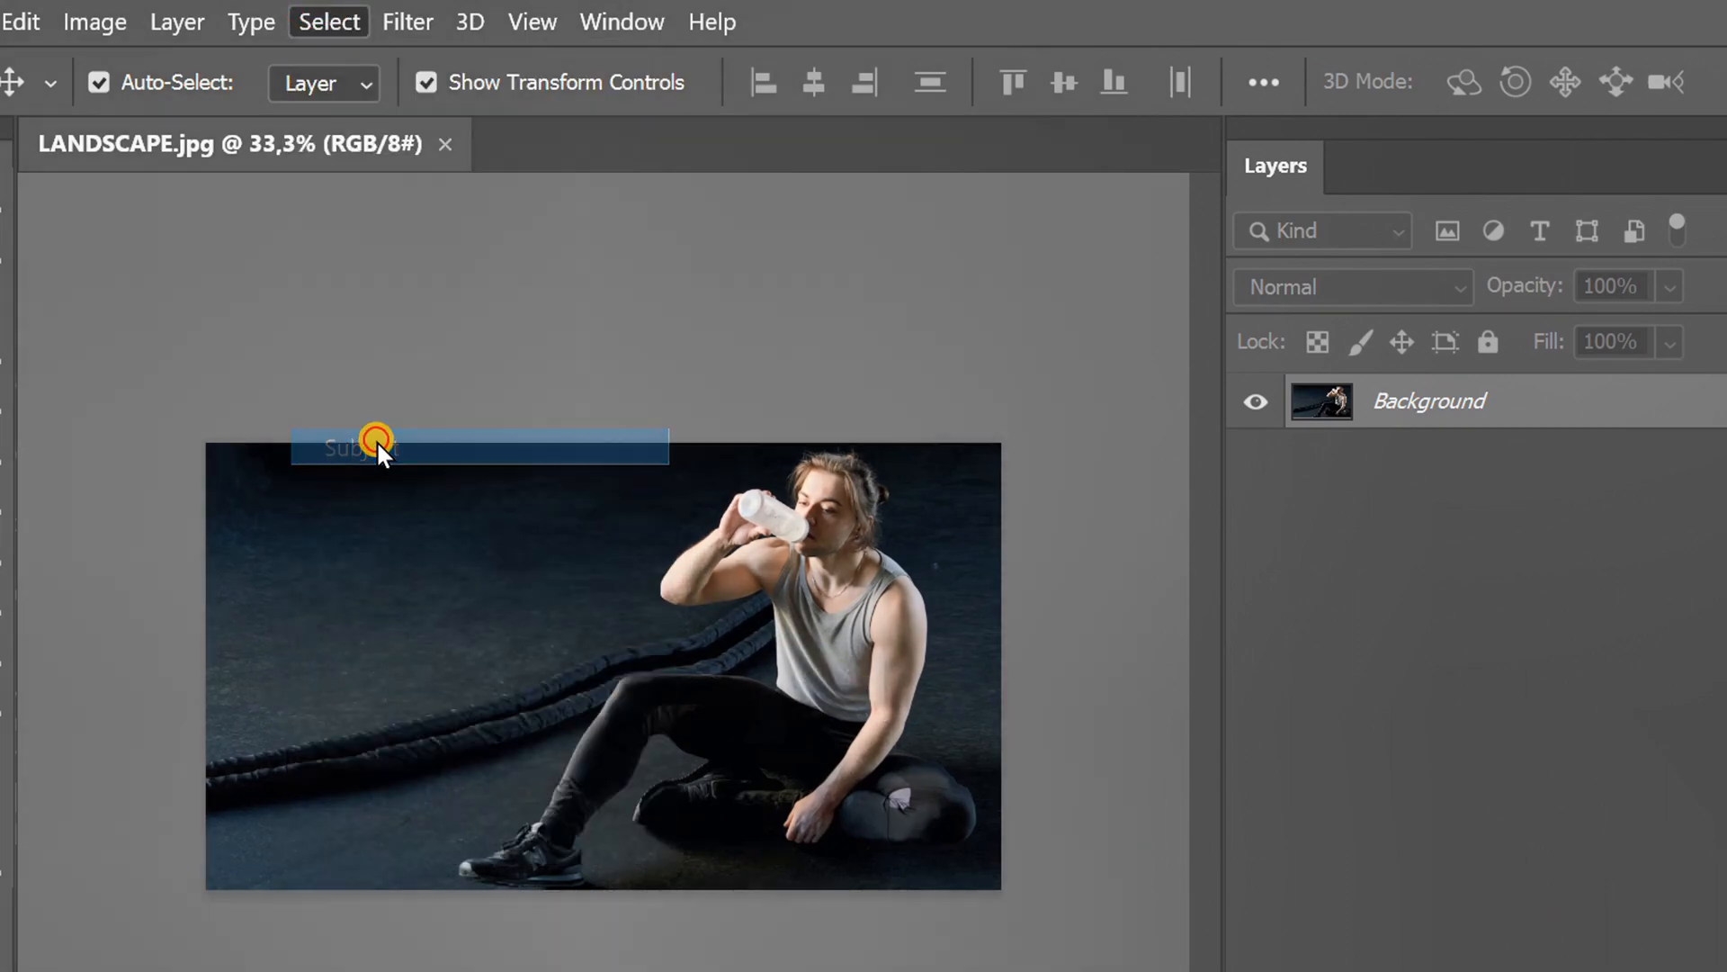
click(353, 447)
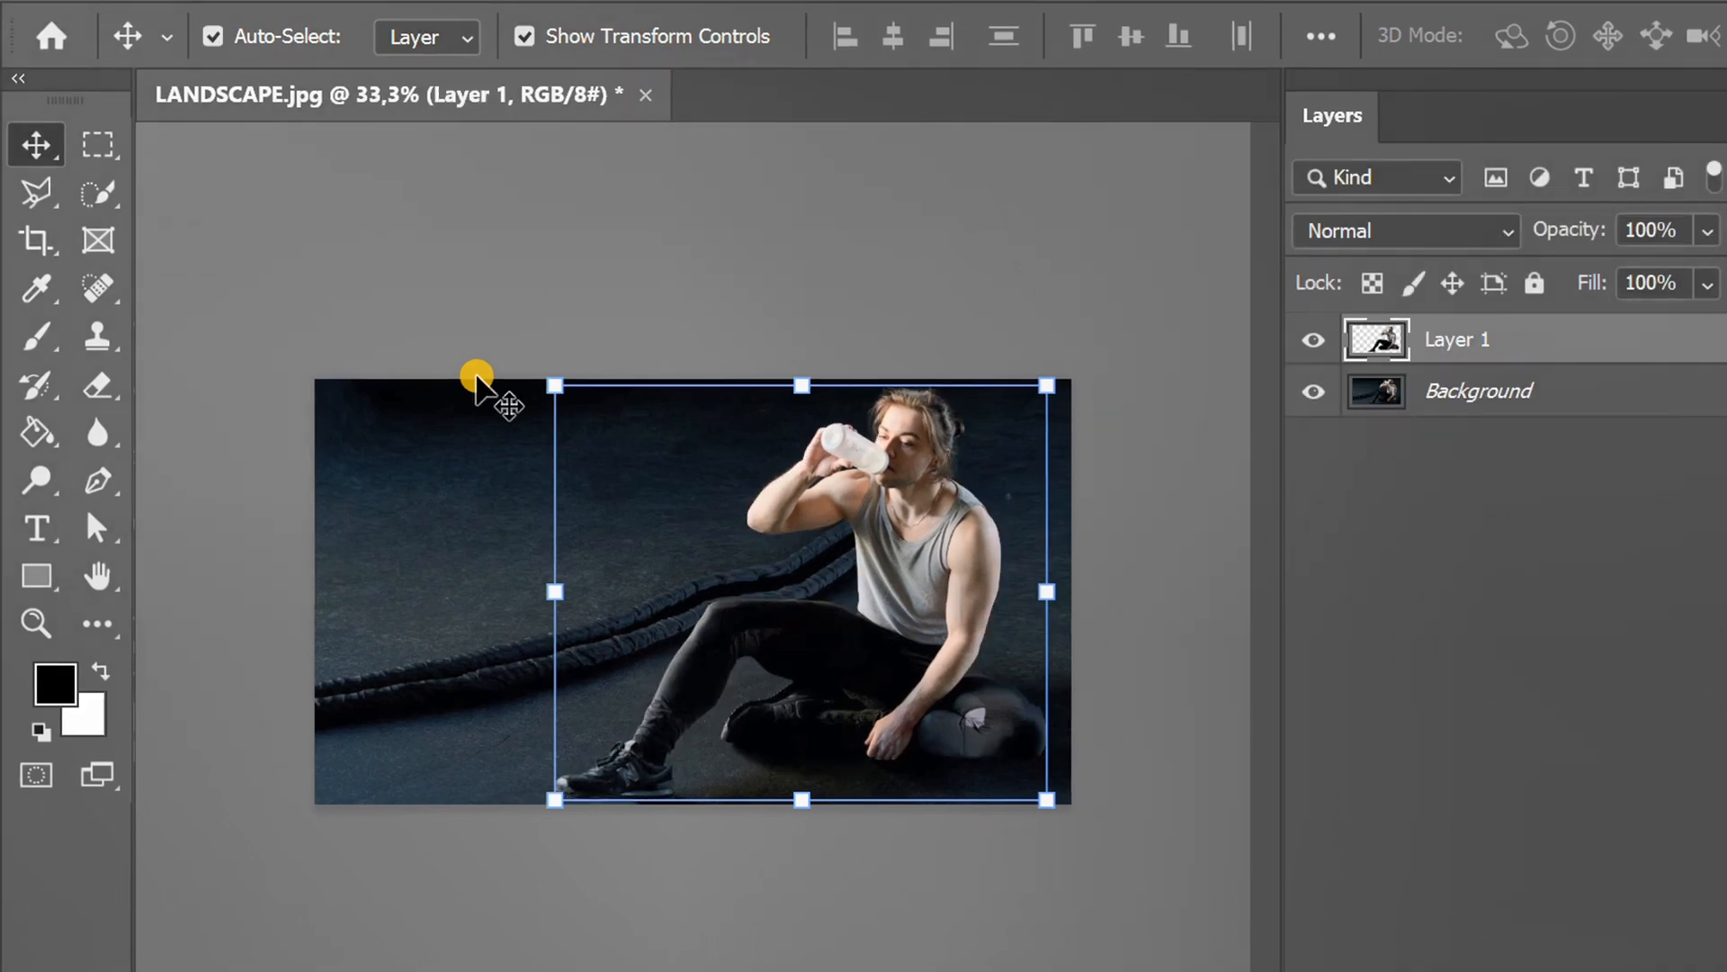
click(524, 36)
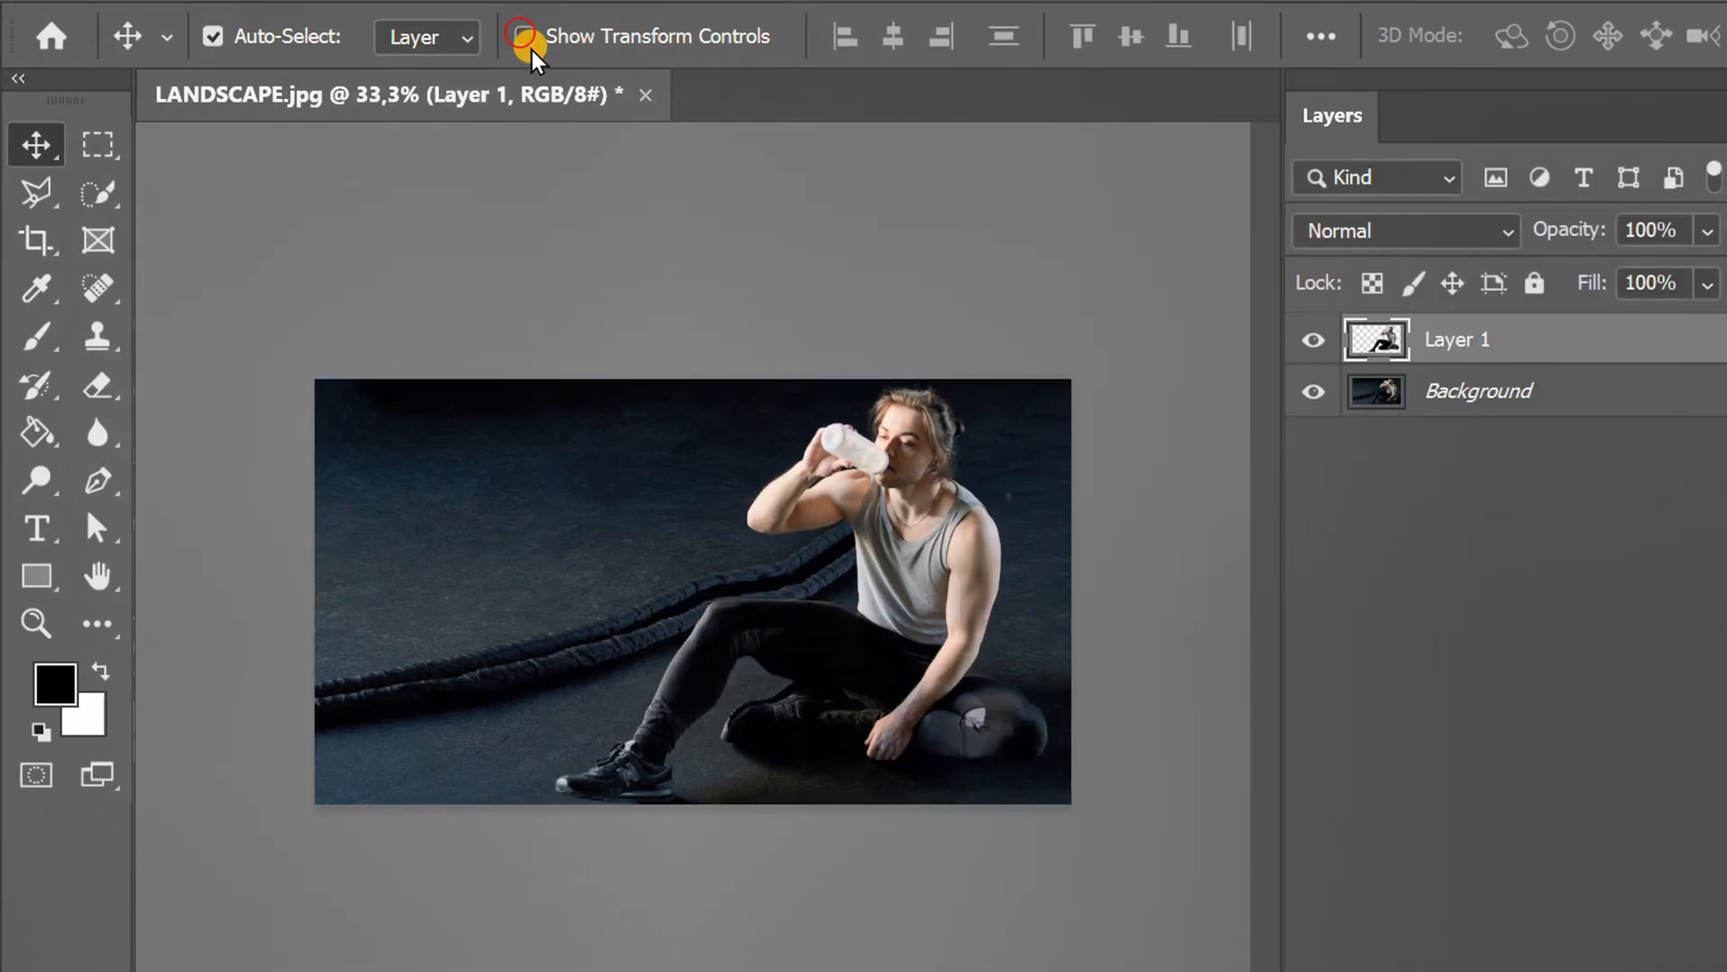
click(36, 526)
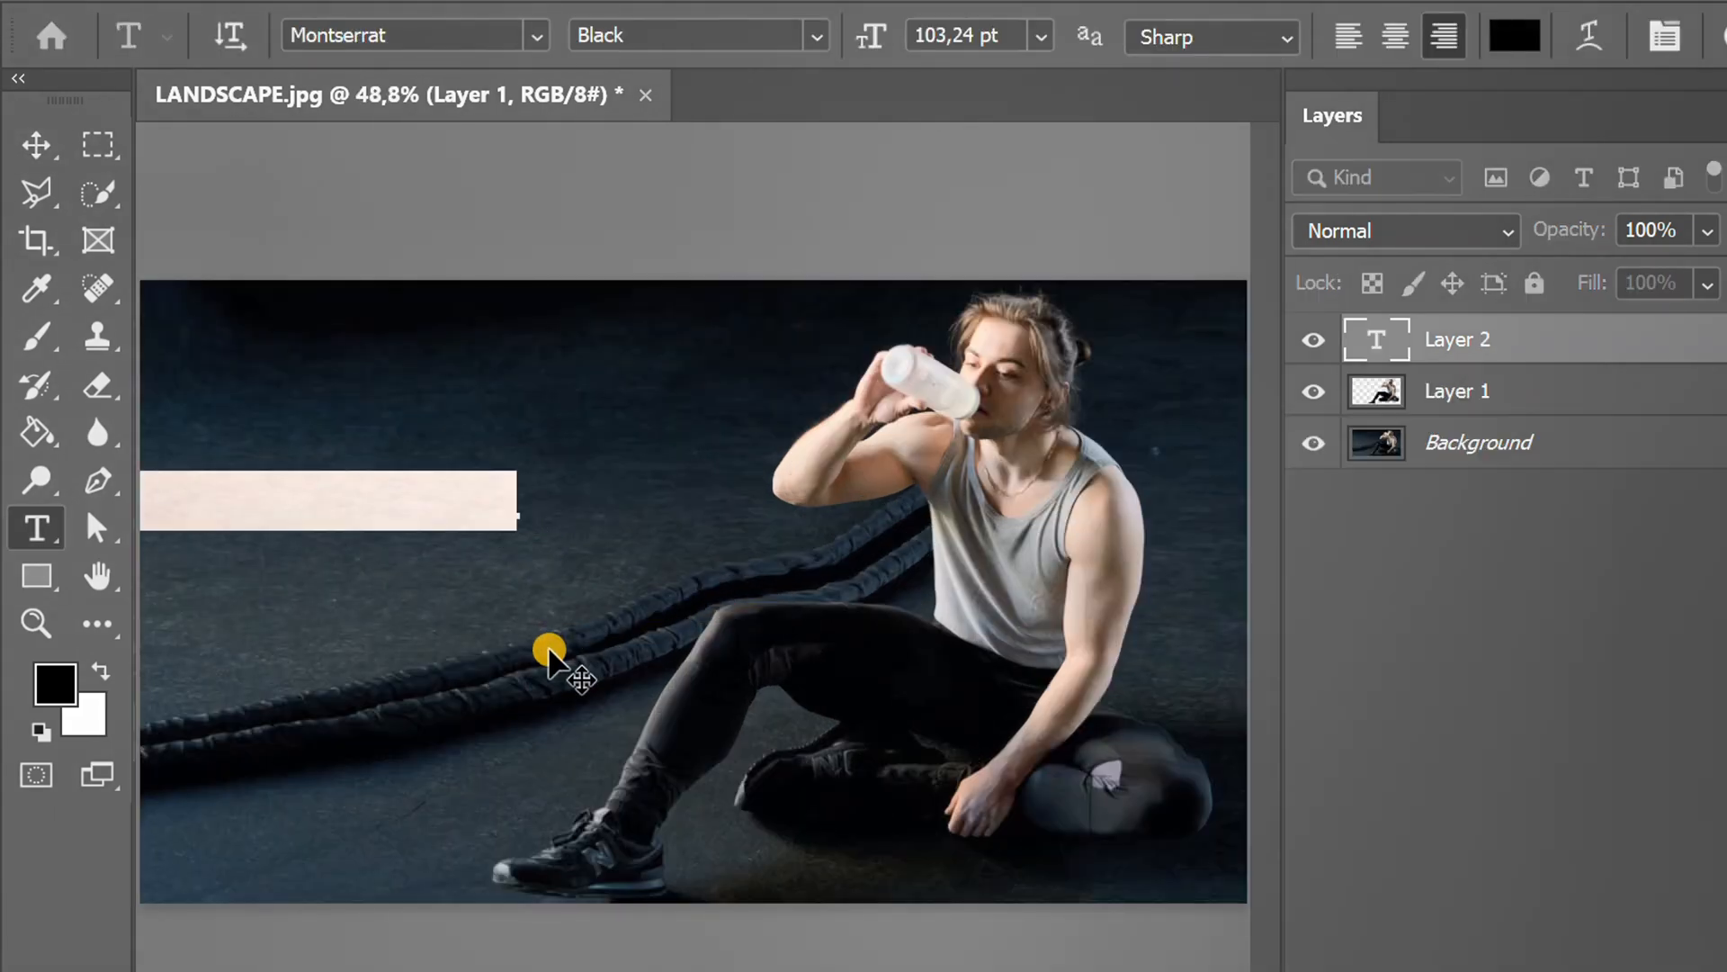
Type 'STAY HEALTHY' in white and commit the text.
text(STAY HEALTHY)
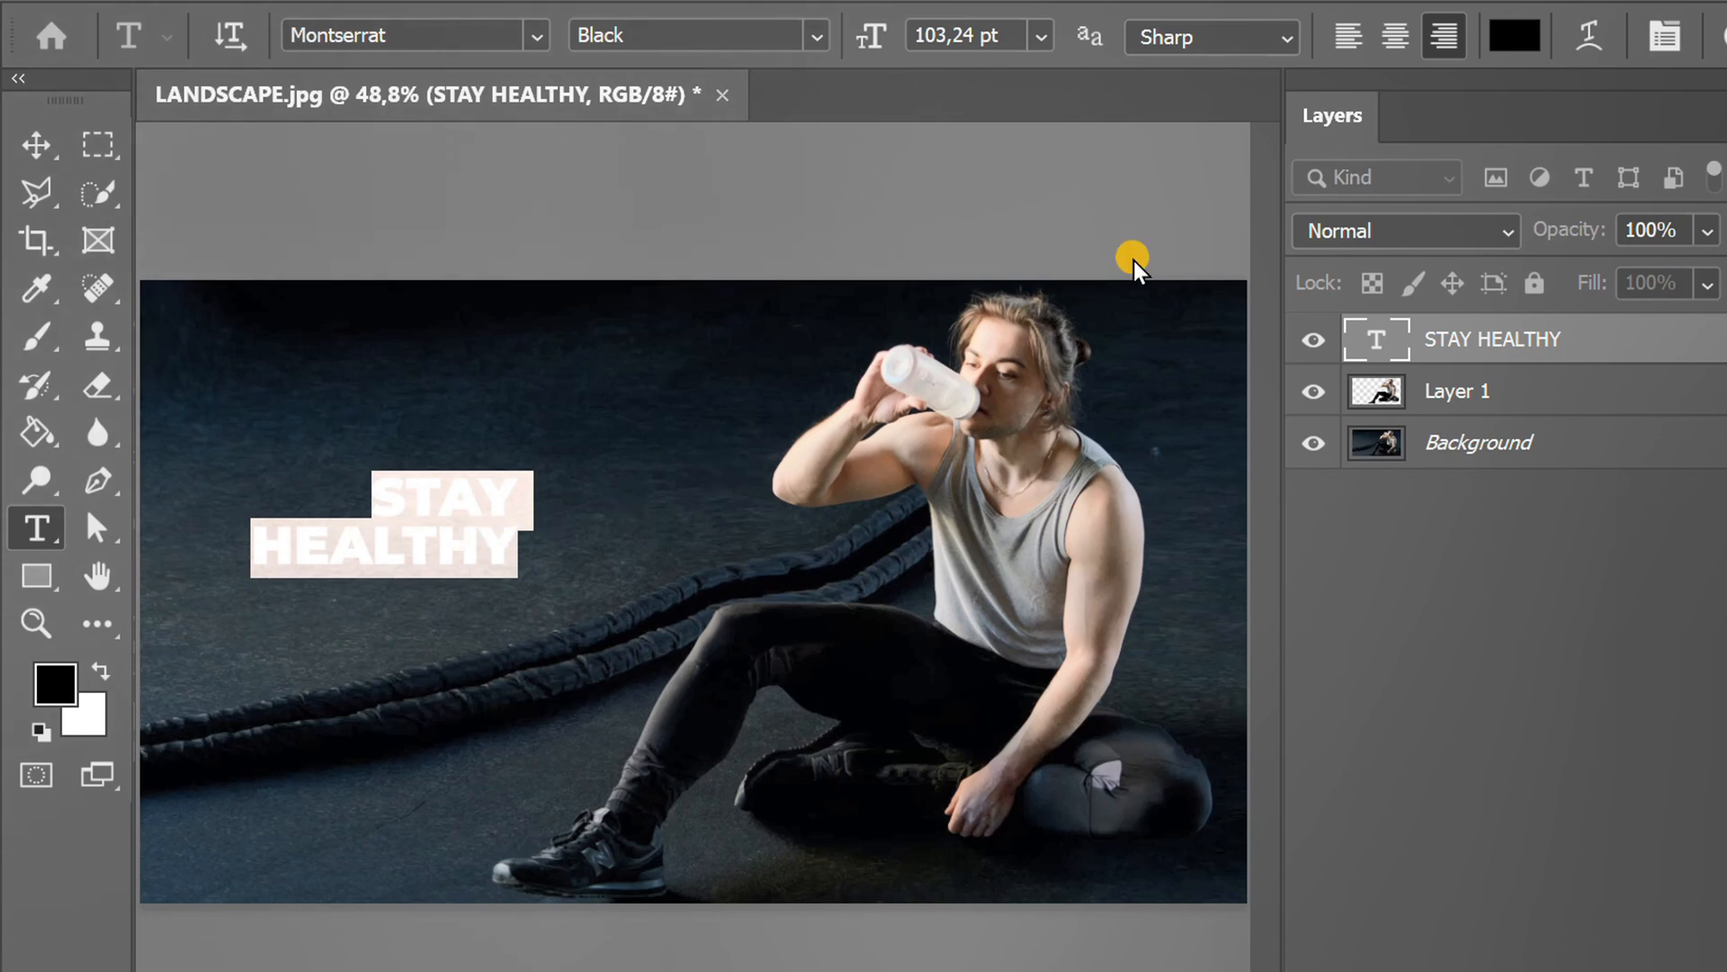
click(1513, 35)
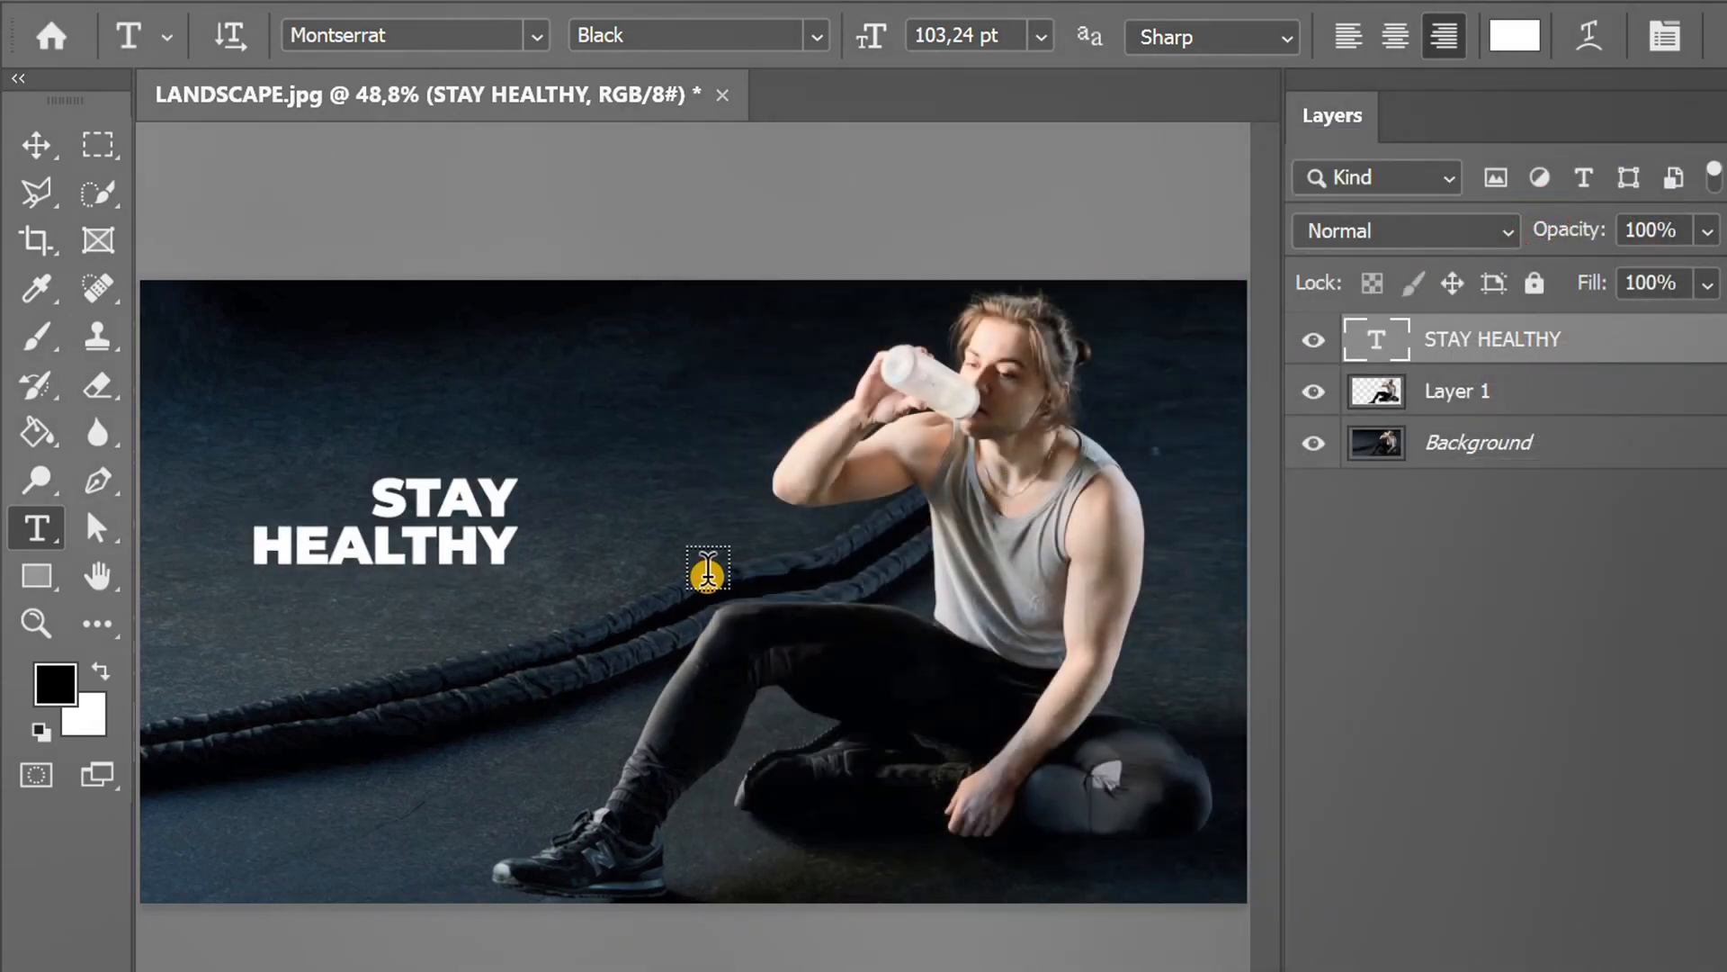
click(36, 144)
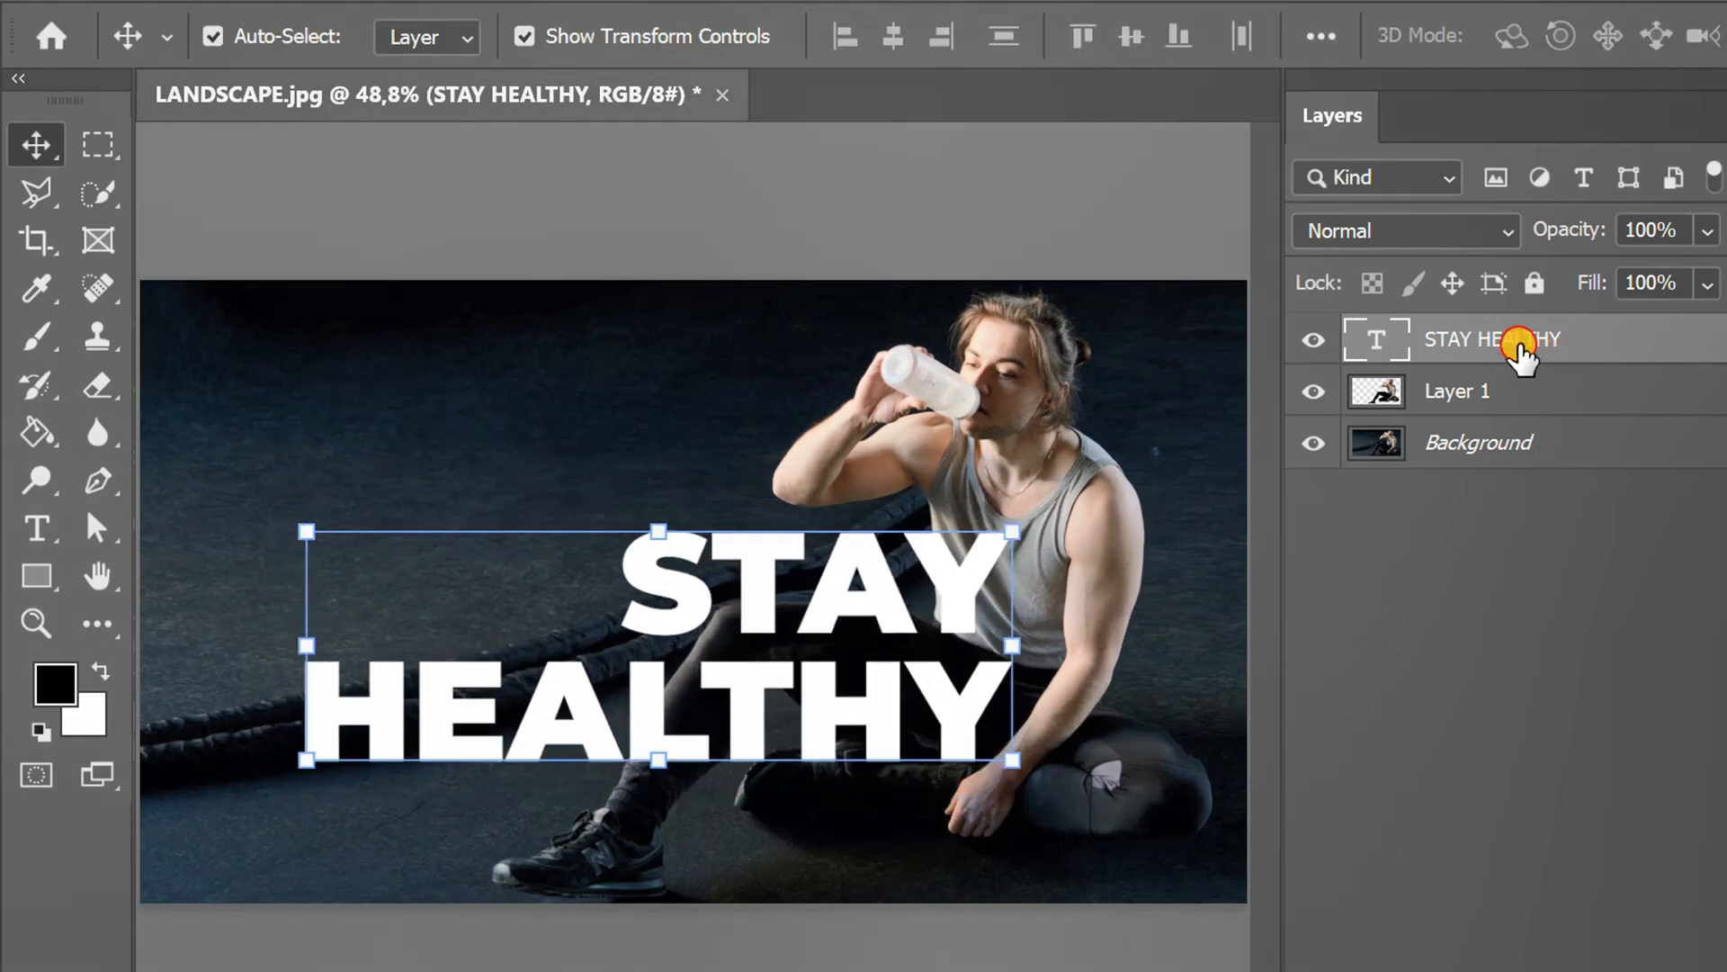
Duplicate the STAY HEALTHY text layer with Ctrl+J.
key(ctrl+j)
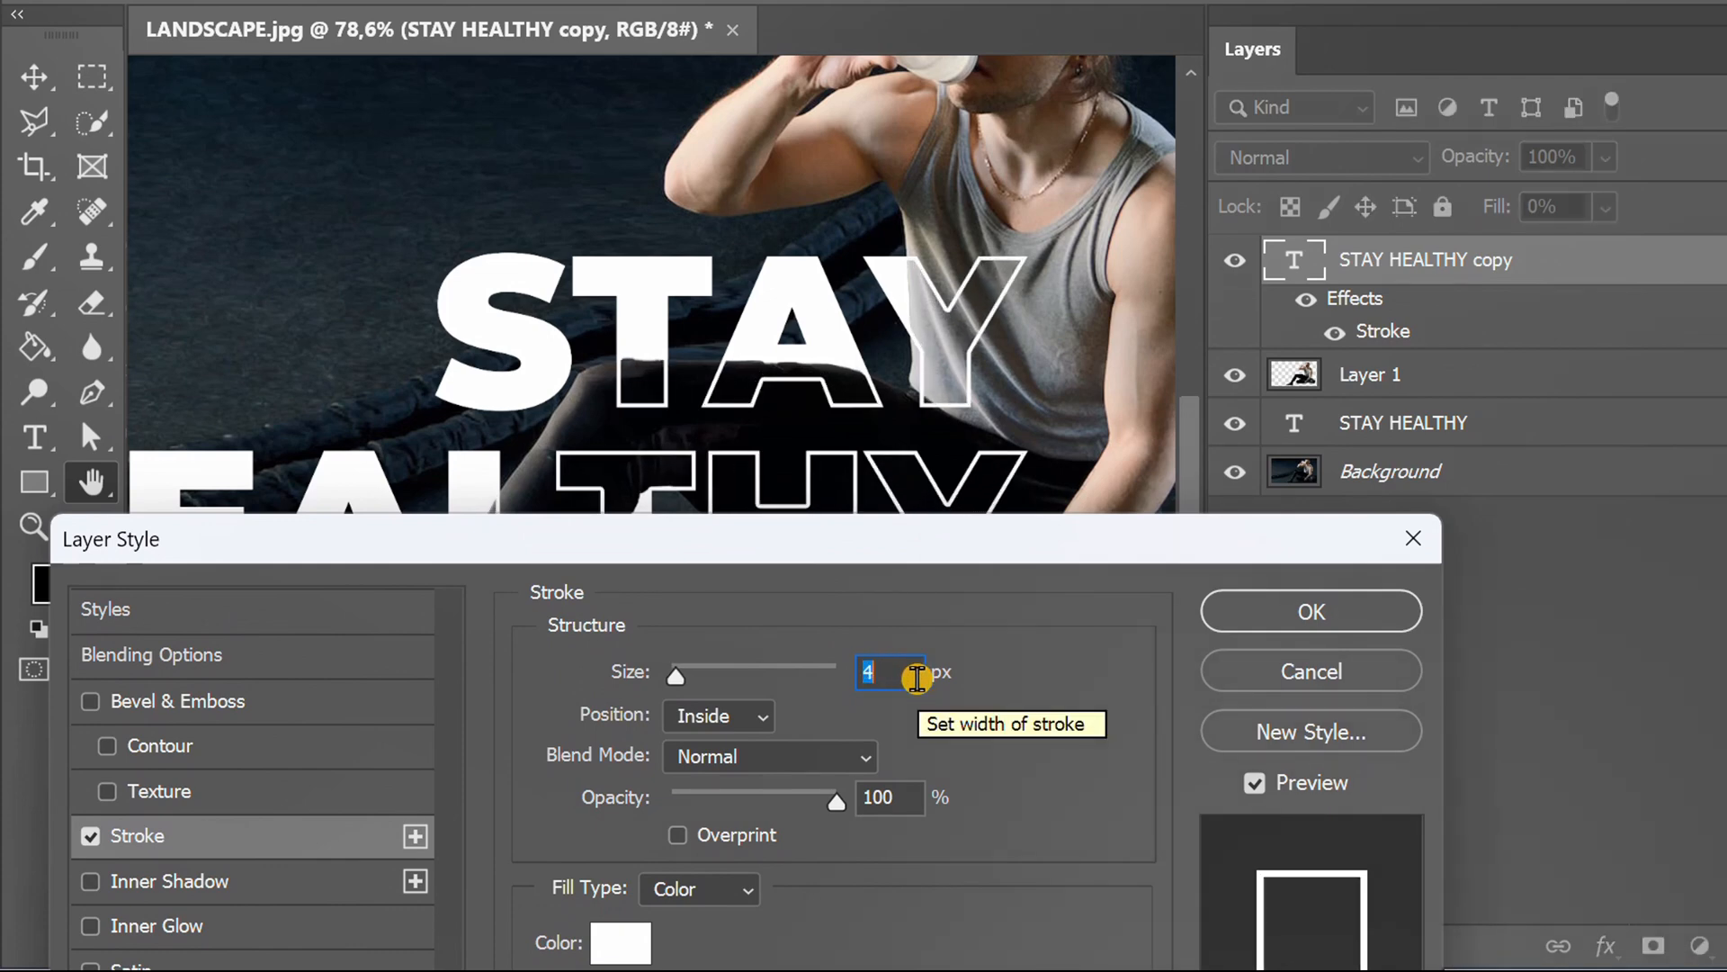
Set the stroke position to Inside after trying Center, and apply the layer style.
click(717, 715)
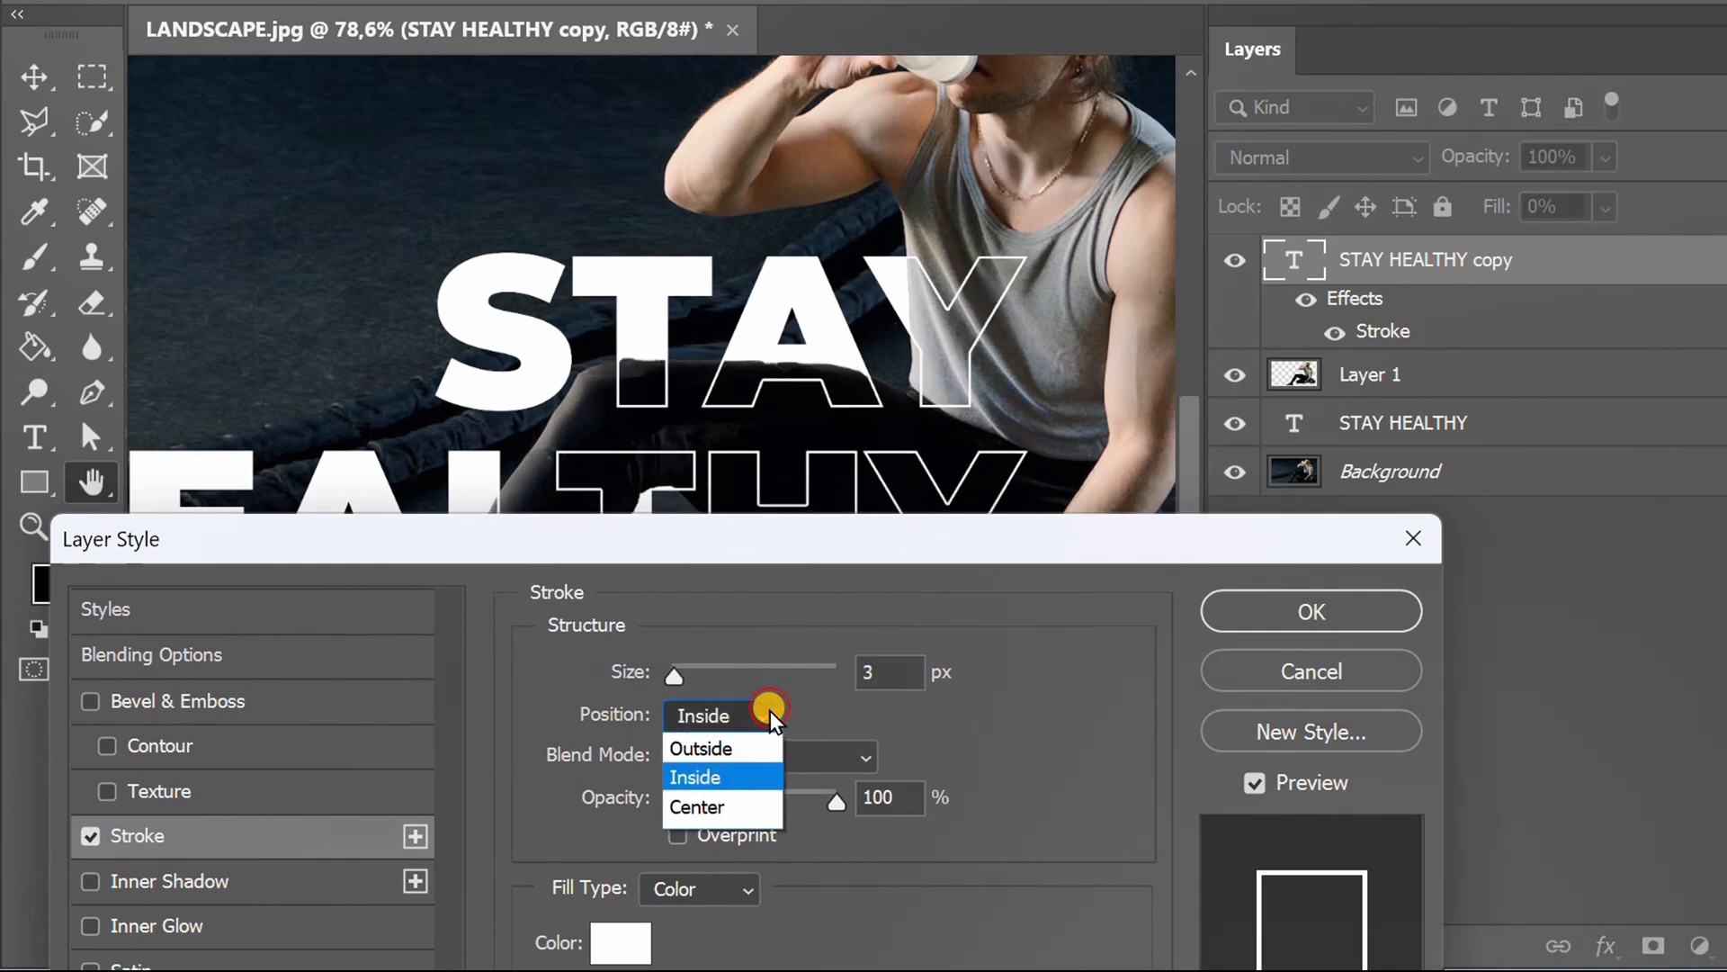
click(697, 806)
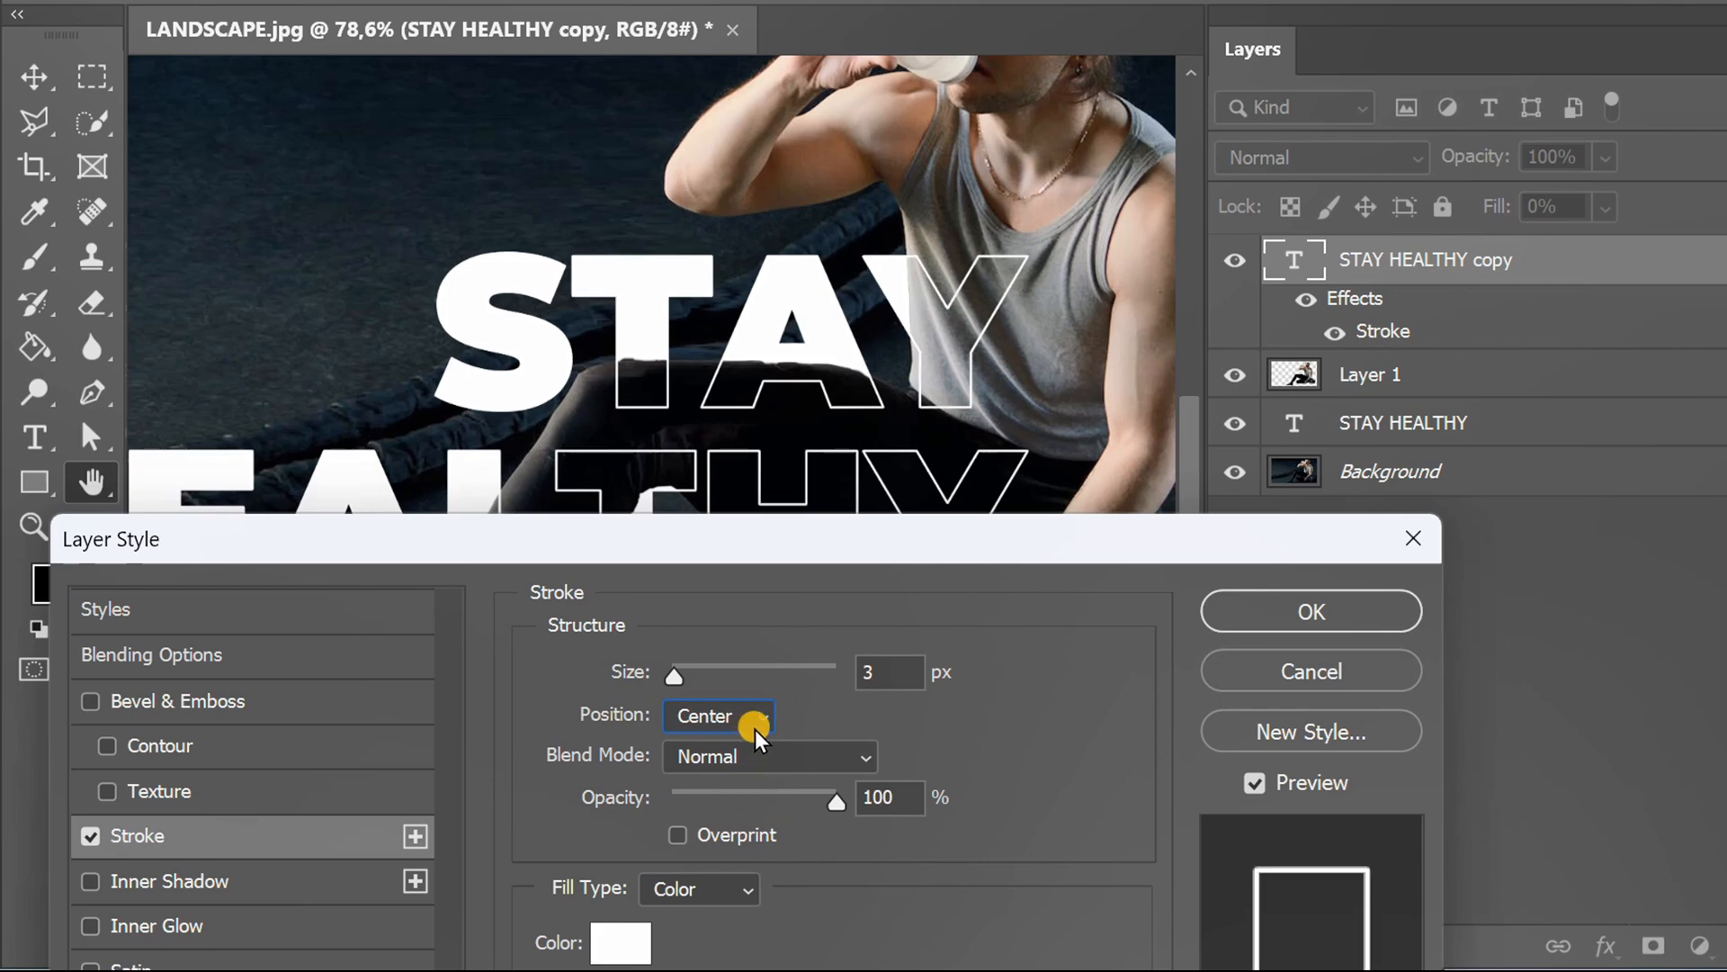
click(718, 715)
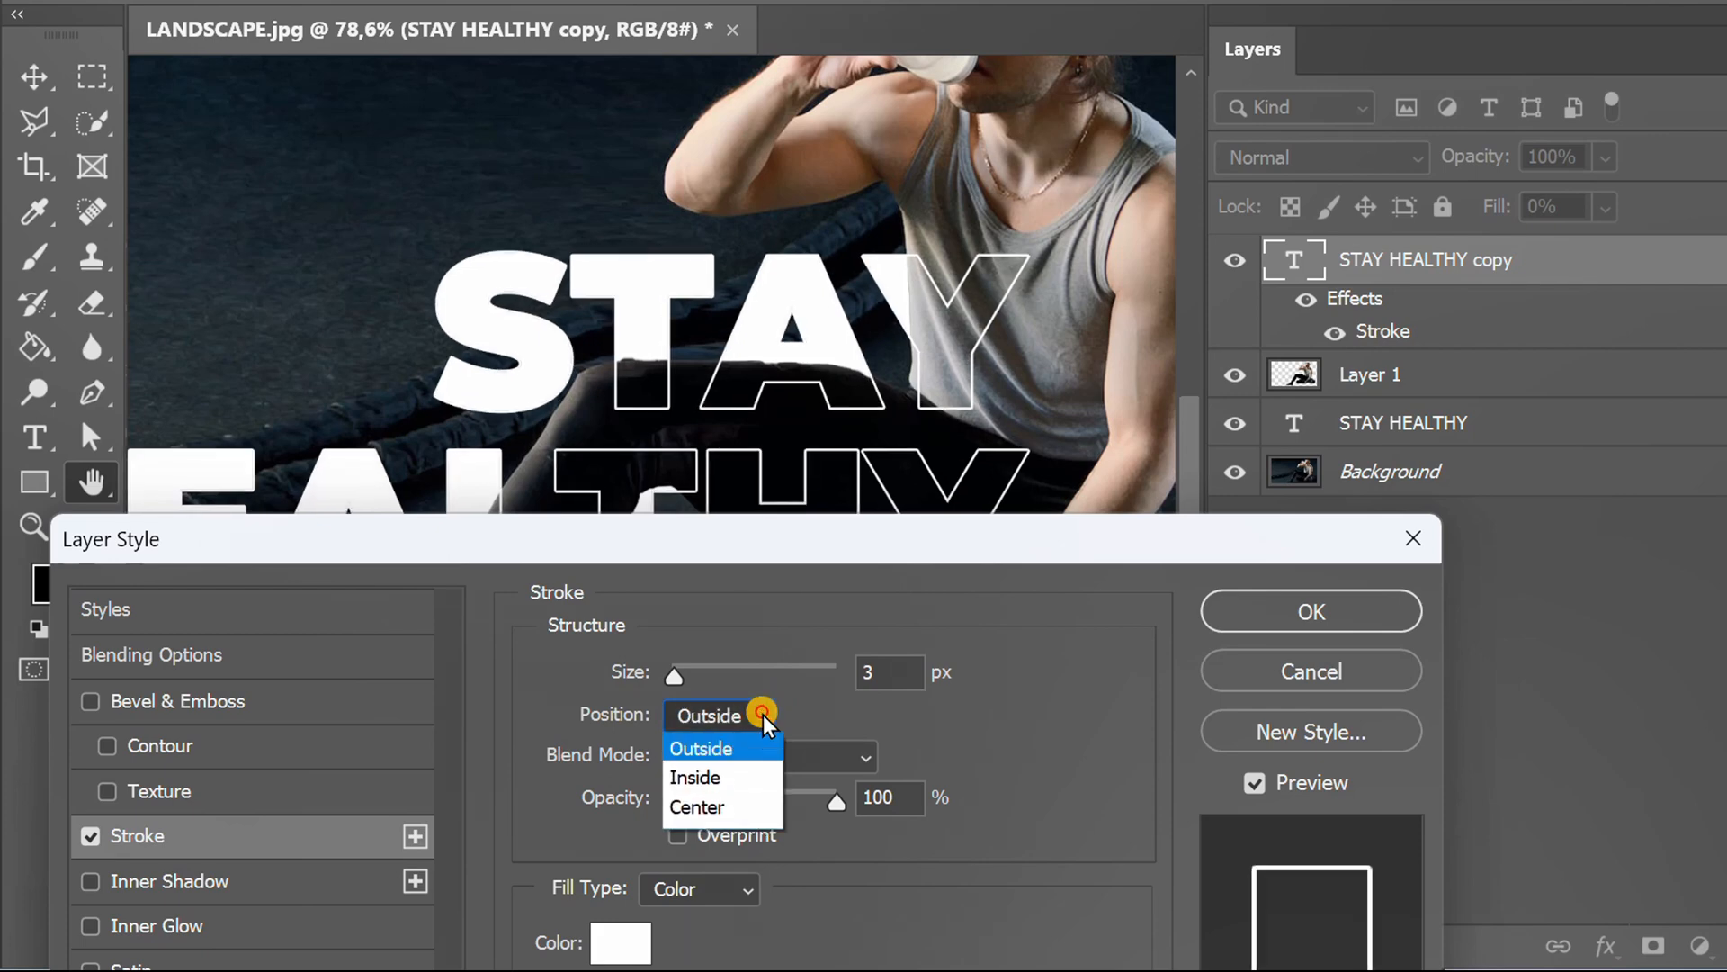
click(696, 776)
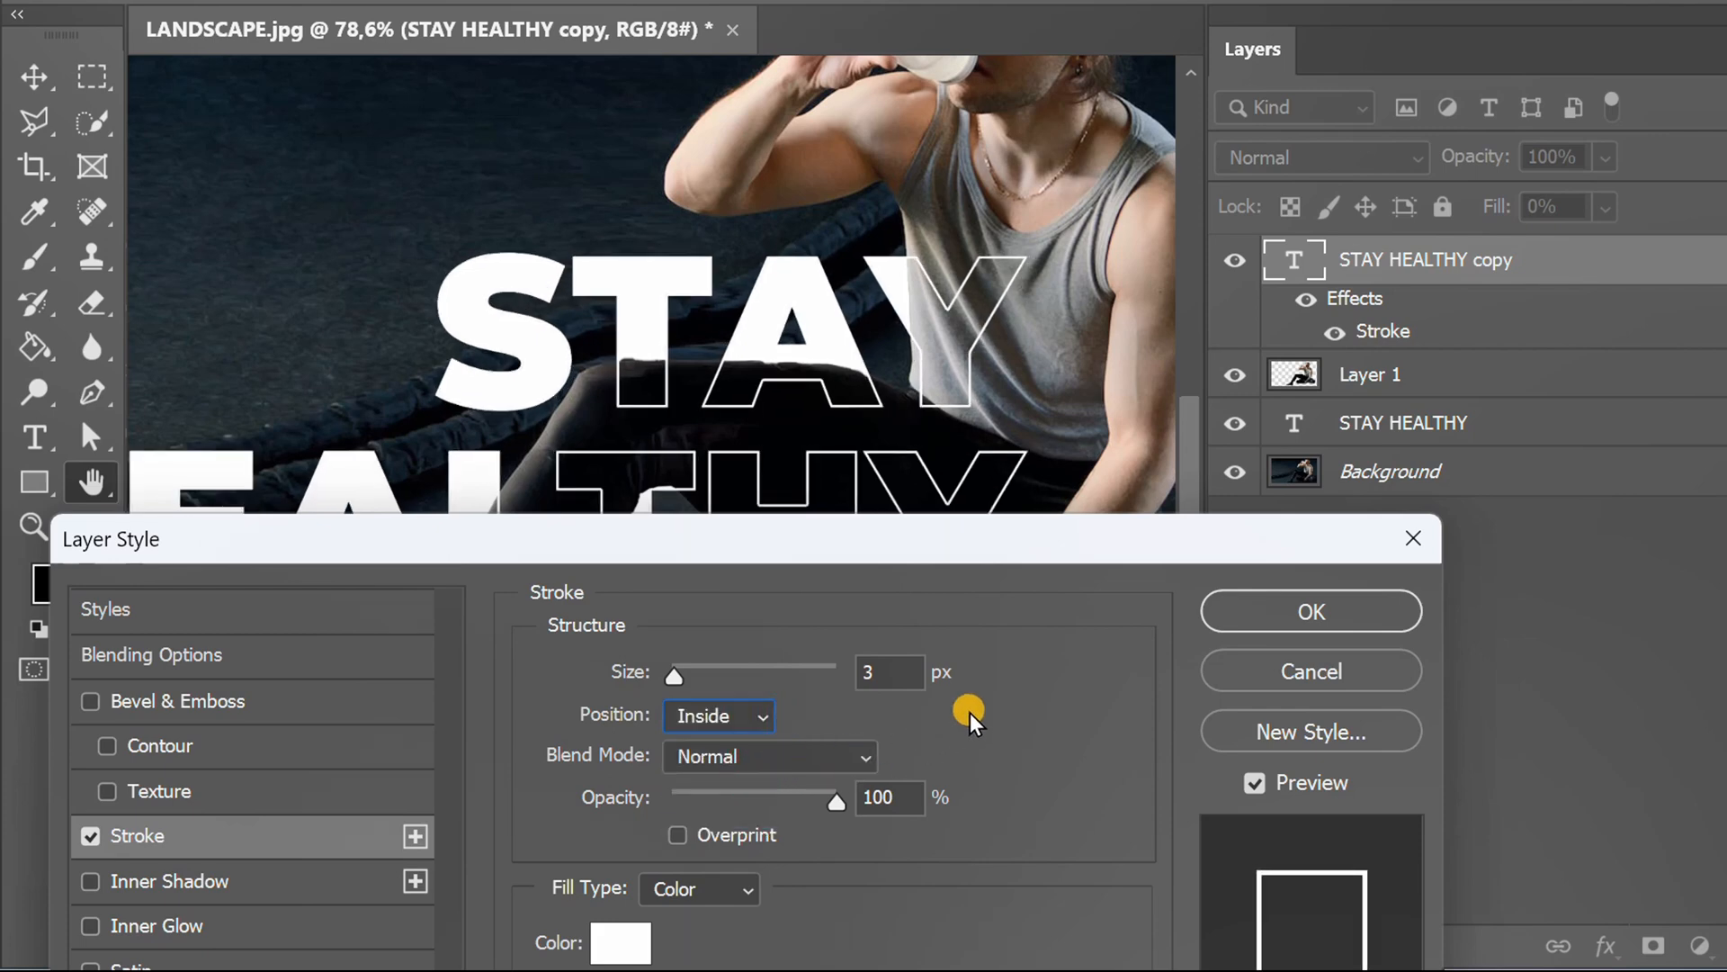
click(1310, 612)
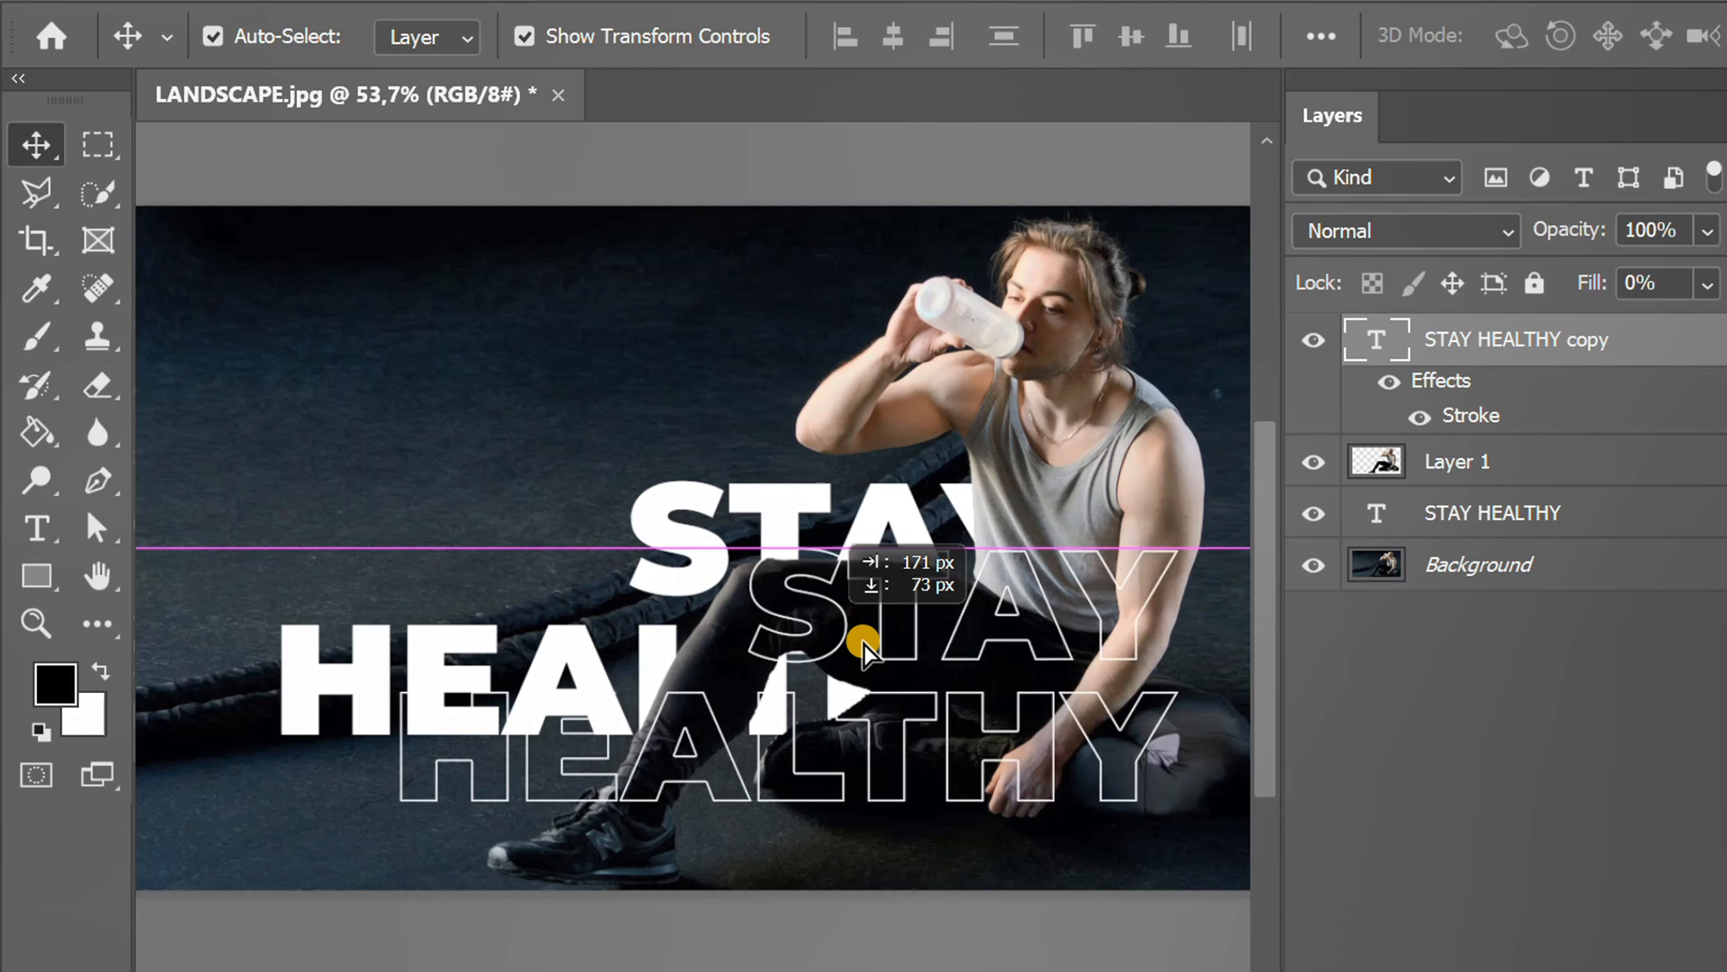
Undo the drag so the outlined copy sits back over the solid text.
key(ctrl+z)
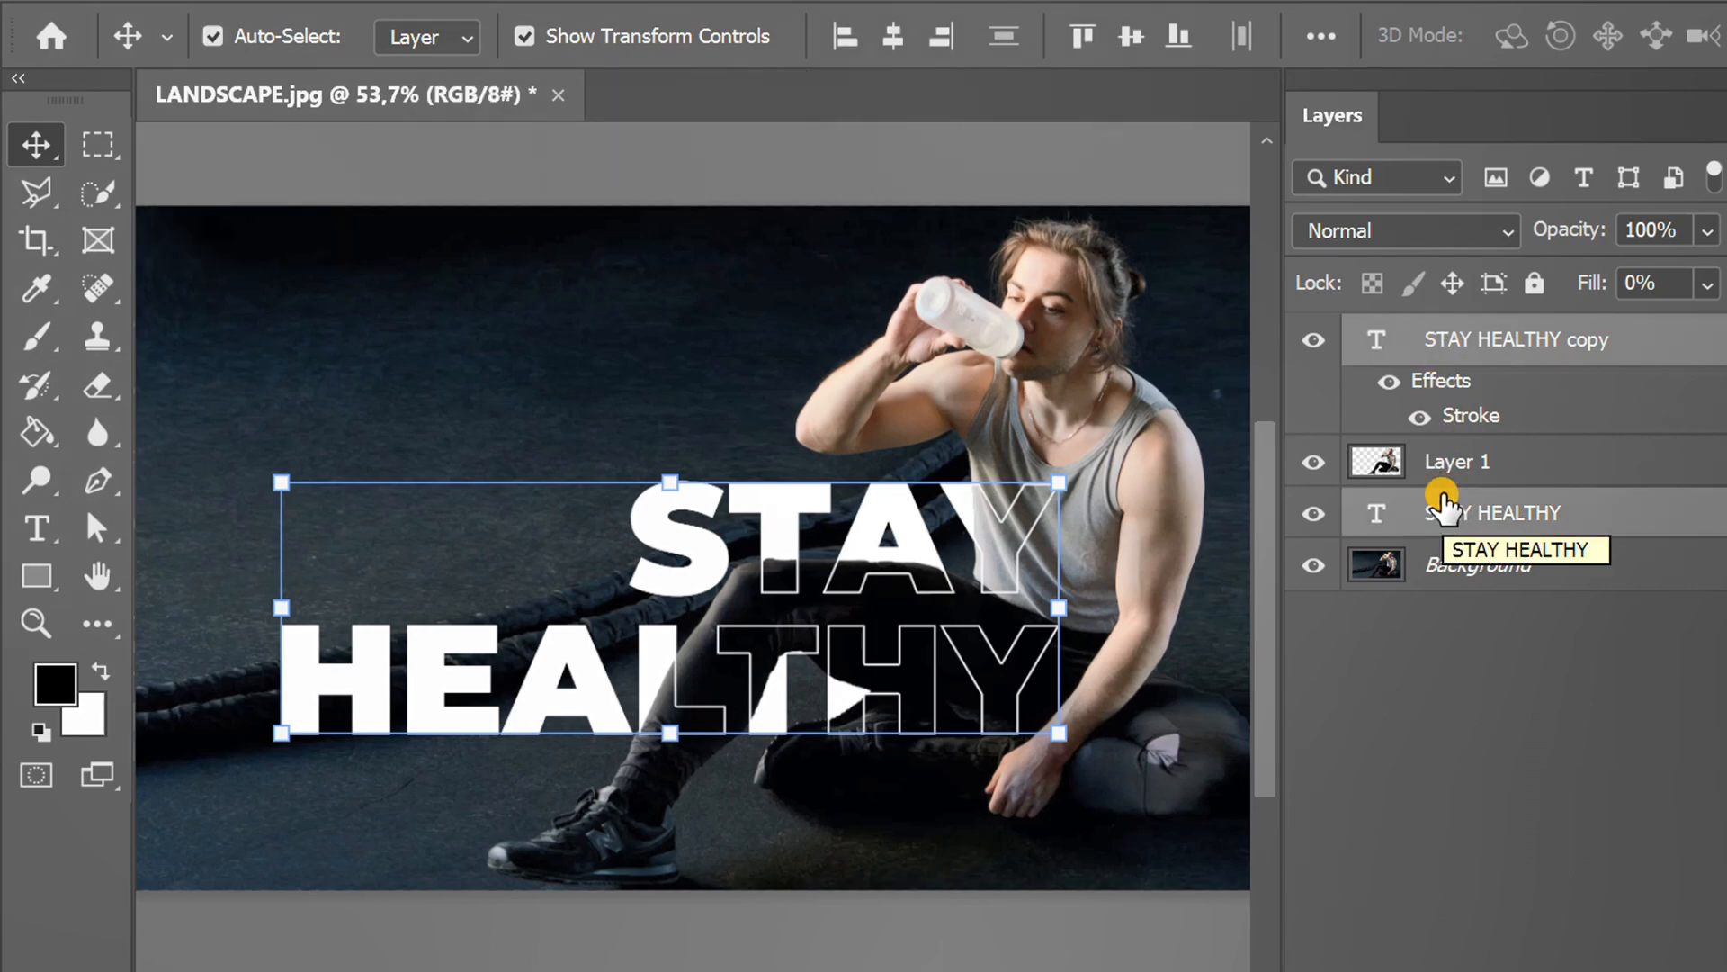
Select both STAY HEALTHY layers and shrink them together to about 90%.
right_click(1453, 511)
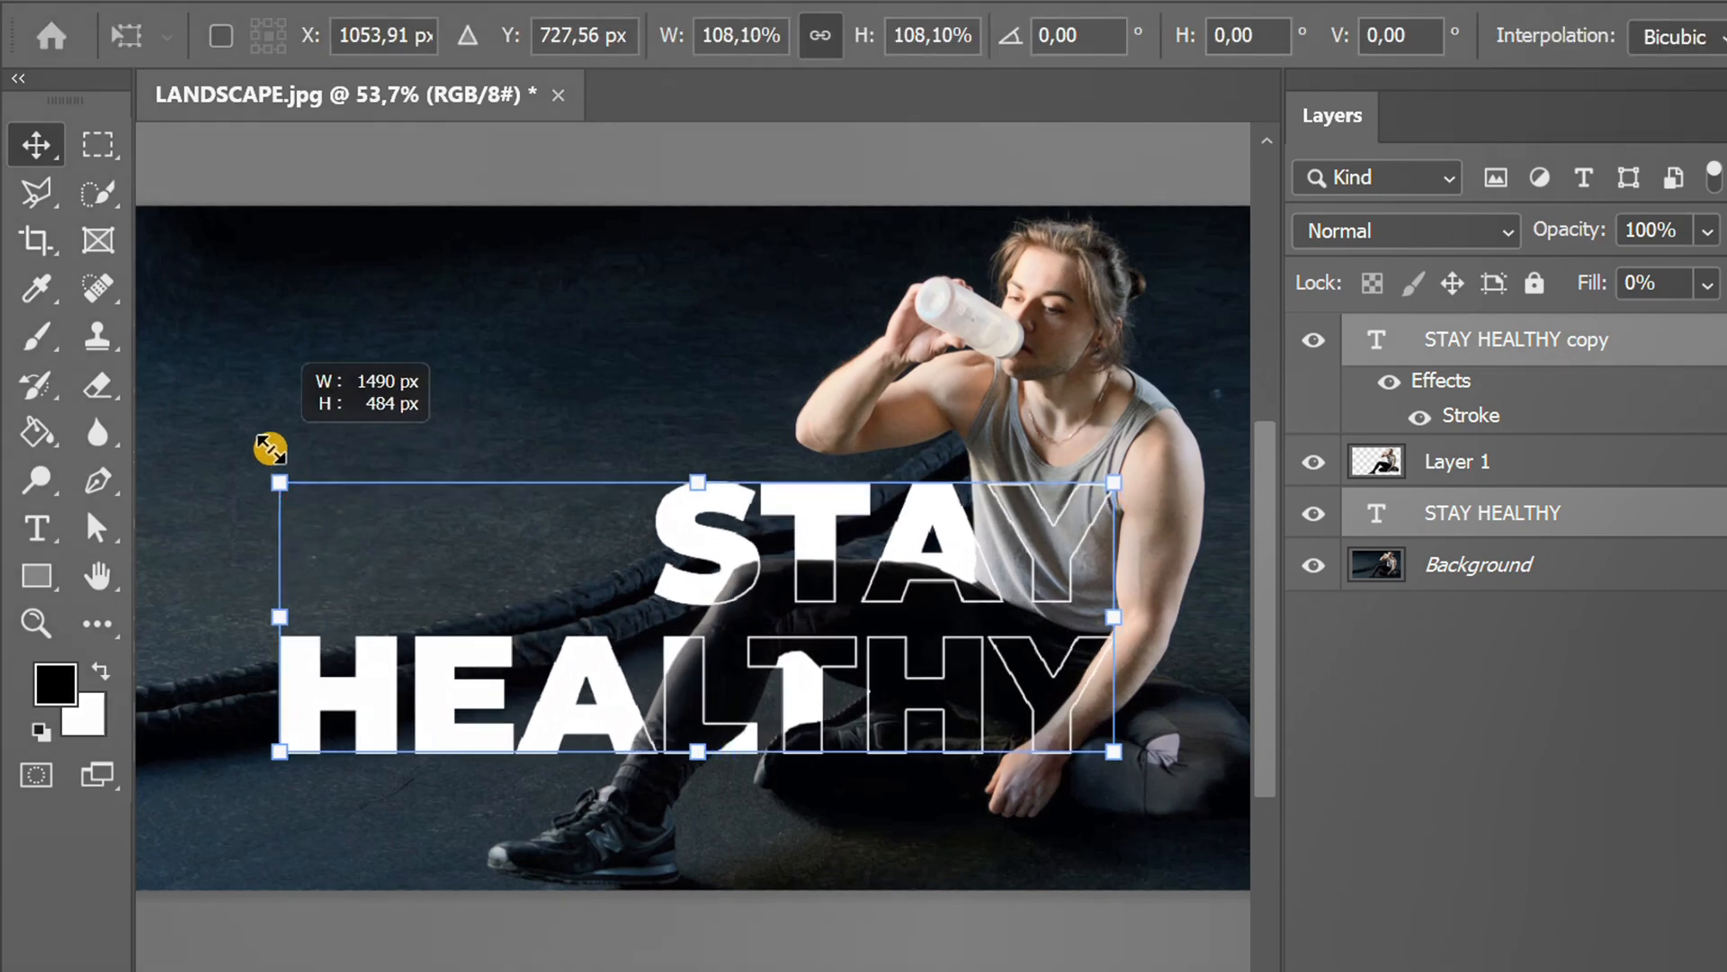
drag(270, 448, 409, 509)
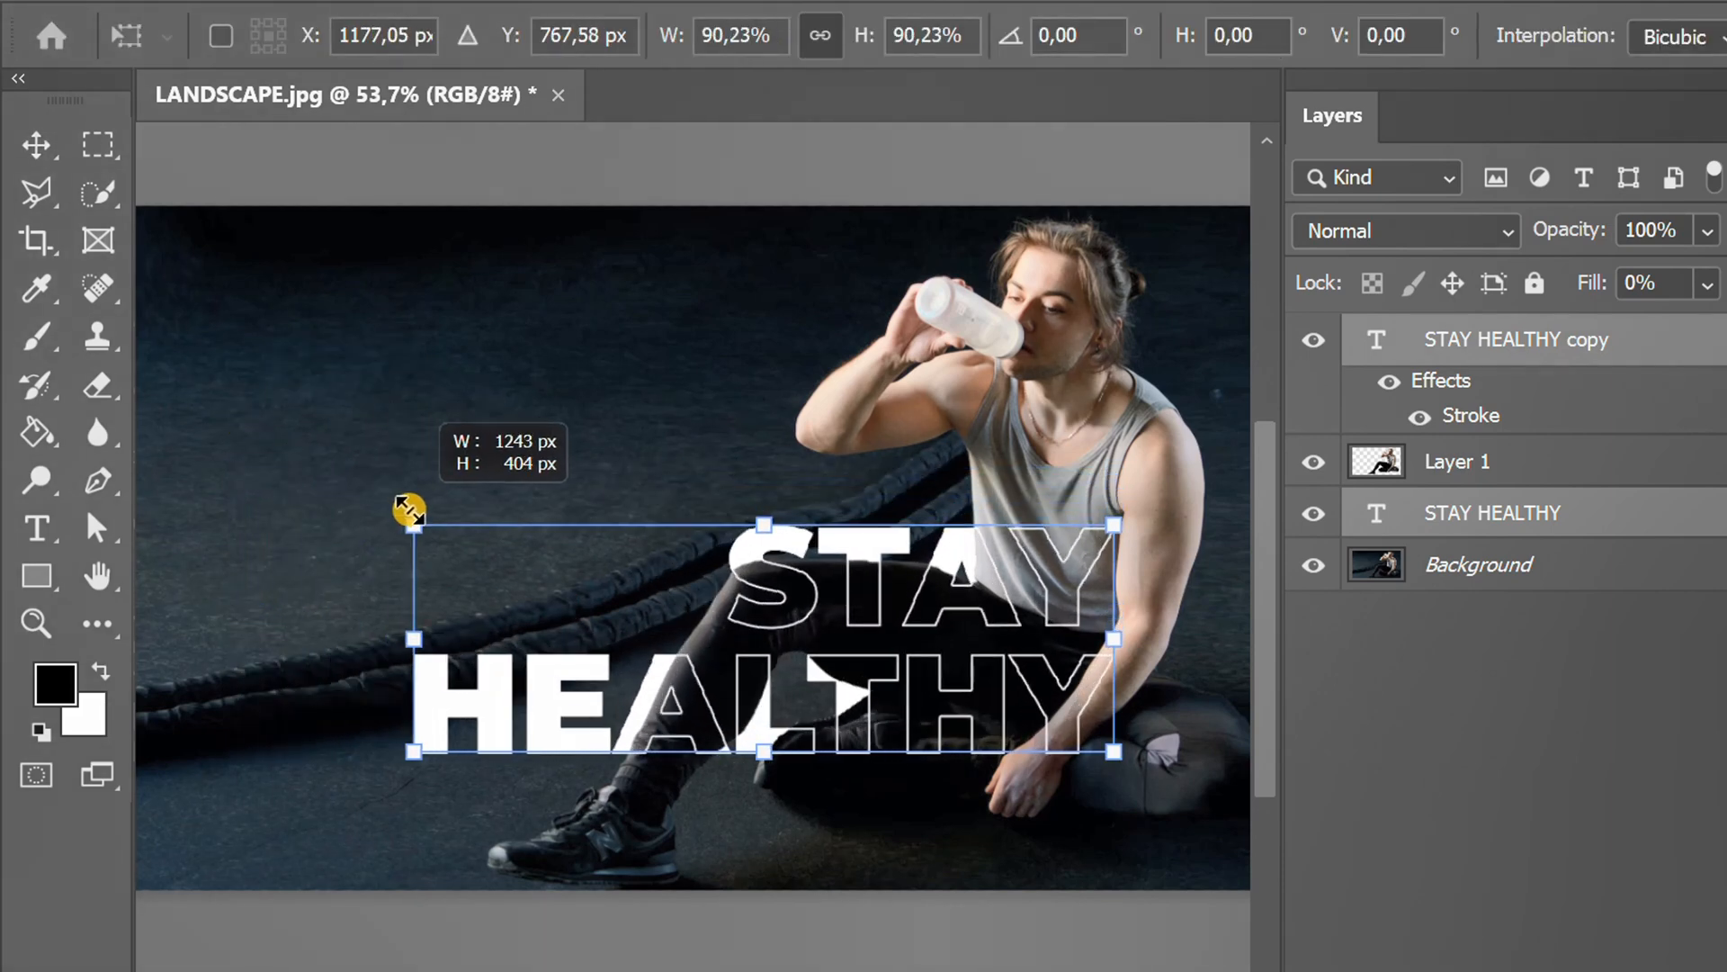